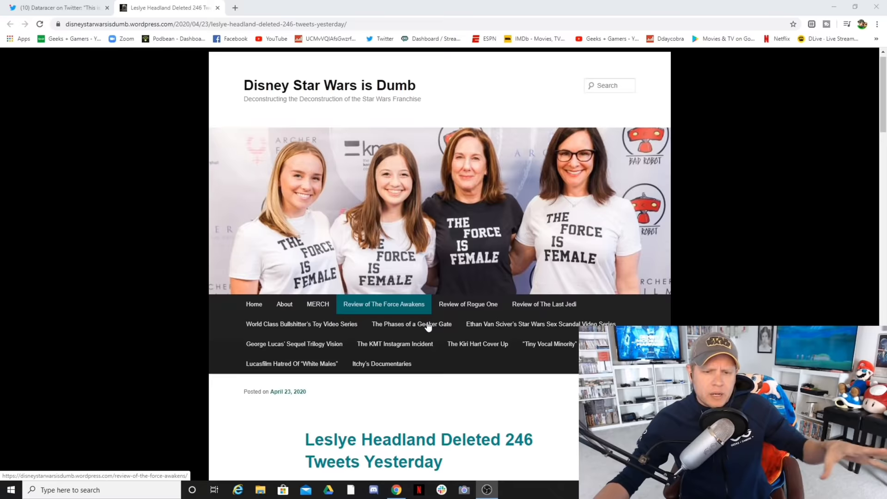
# - Scroll past the Social Blade stats screenshots to the quoted article text from The Cut
pyautogui.scroll(-3)
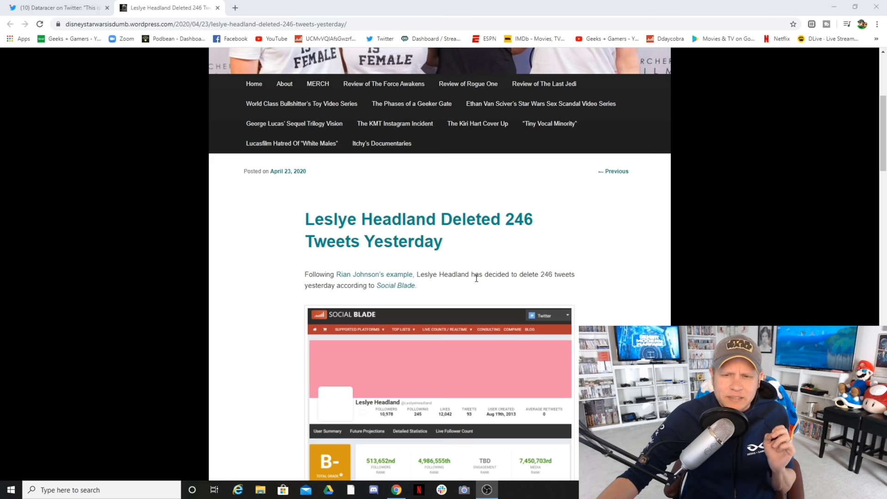
pyautogui.scroll(-3)
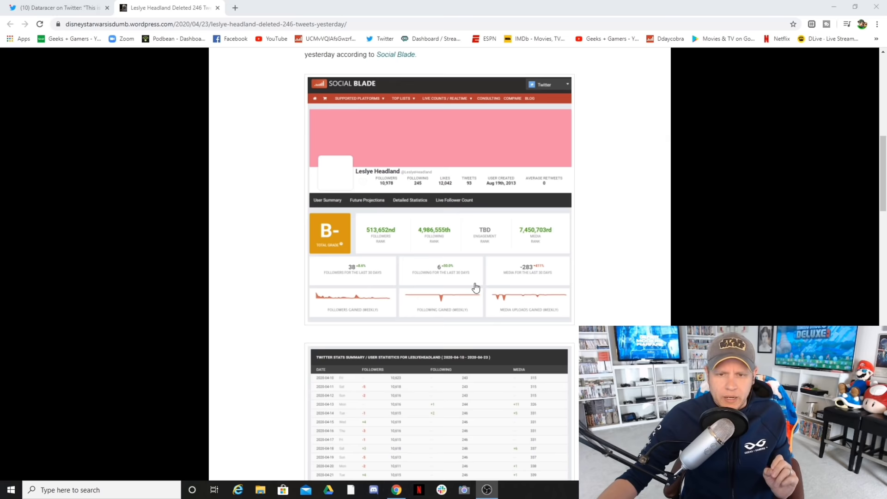
pyautogui.scroll(-3)
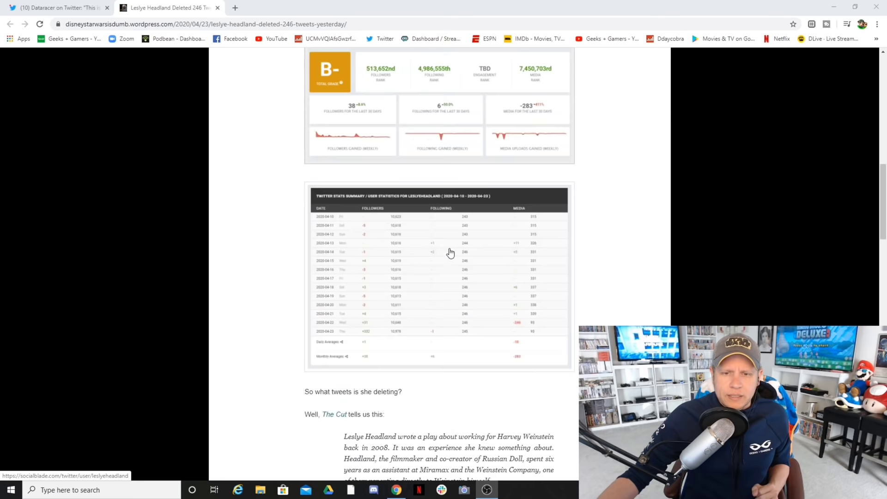
pyautogui.scroll(-3)
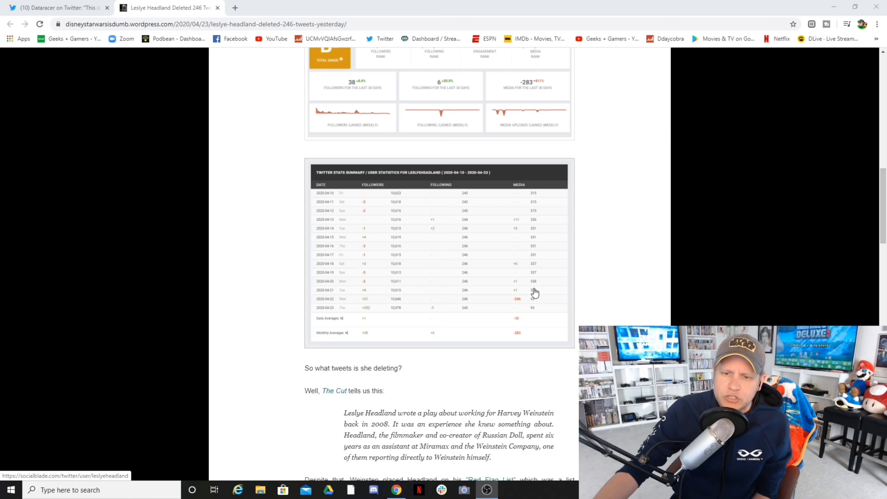
pyautogui.moveTo(520, 317)
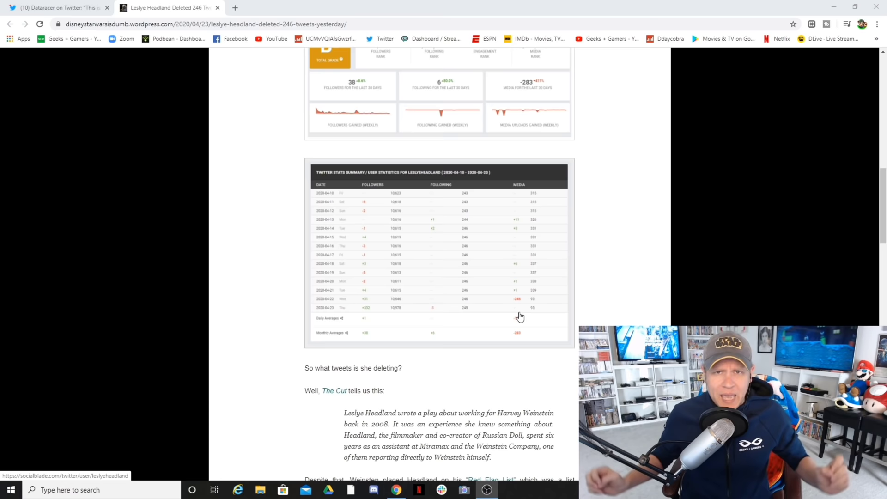
pyautogui.scroll(-3)
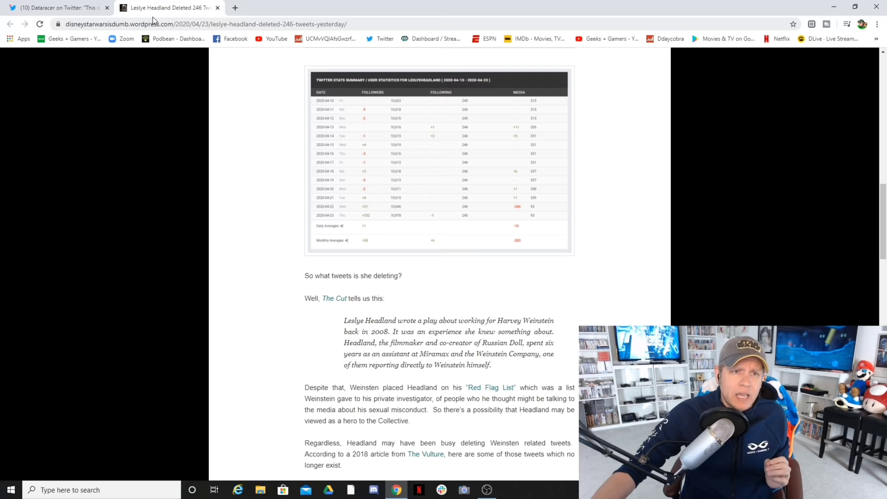
# - Switch to the Dataracer tab showing the tweet about Disney's all-female Star Wars writers
pyautogui.click(60, 8)
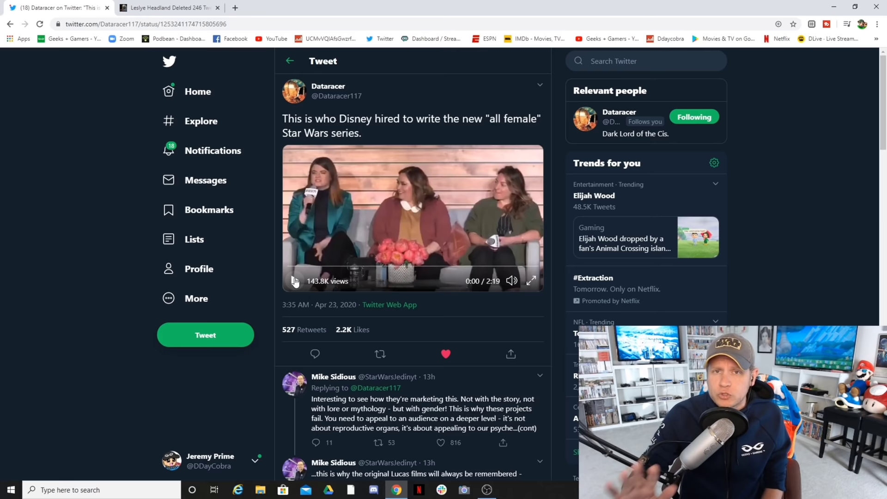
# - Play the panel interview video, resume it after a pause, and let it run to 2:18
pyautogui.click(294, 281)
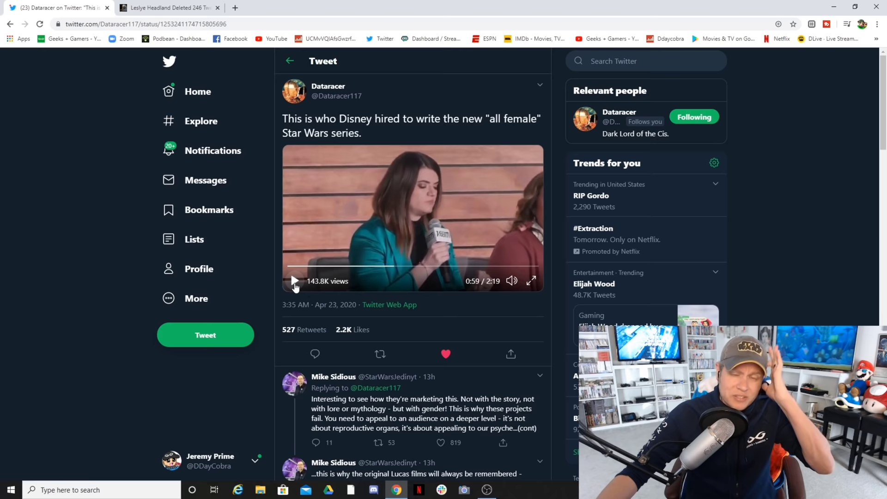
pyautogui.click(295, 281)
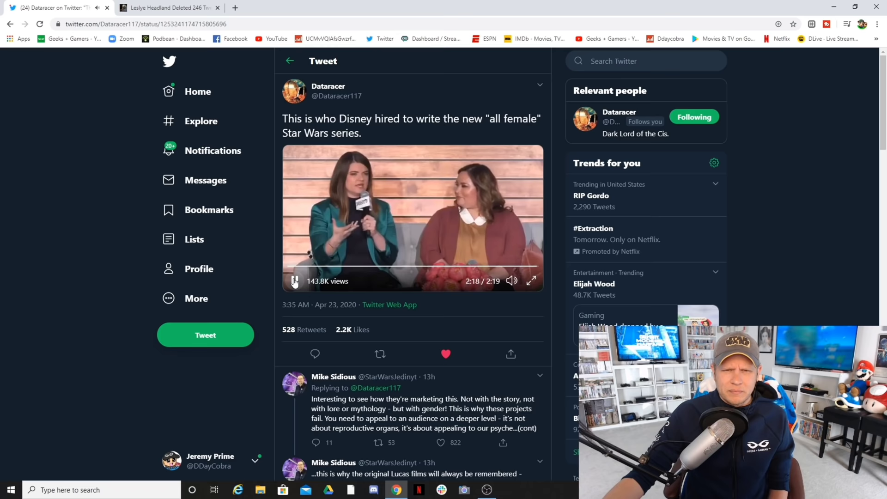
pyautogui.click(167, 8)
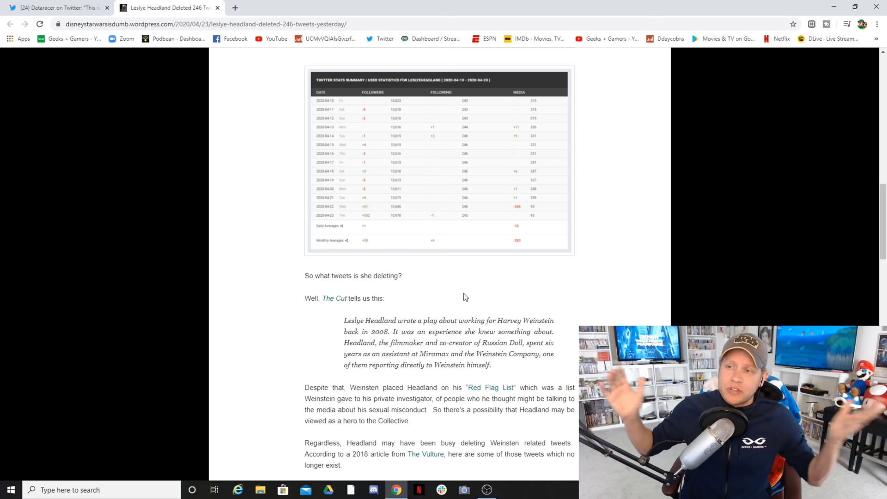
# - Scroll the Leslye Headland post down to The Vulture excerpt and first deleted tweet
pyautogui.scroll(-3)
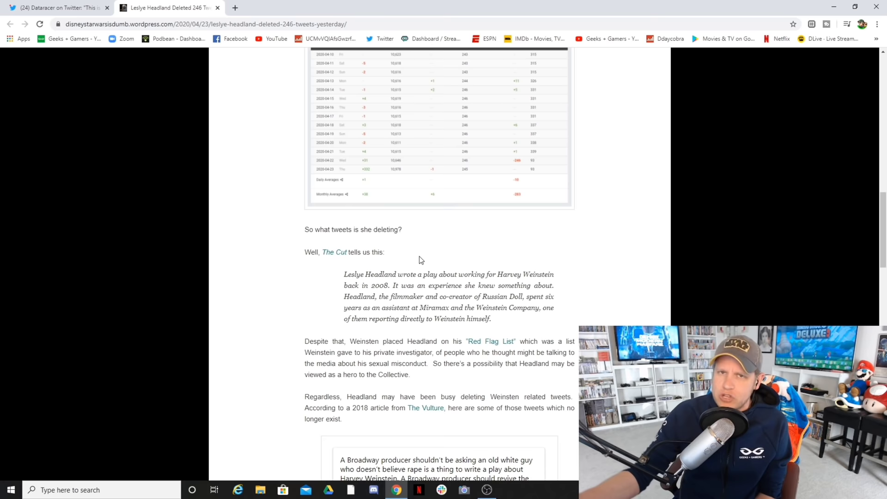
pyautogui.moveTo(377, 232)
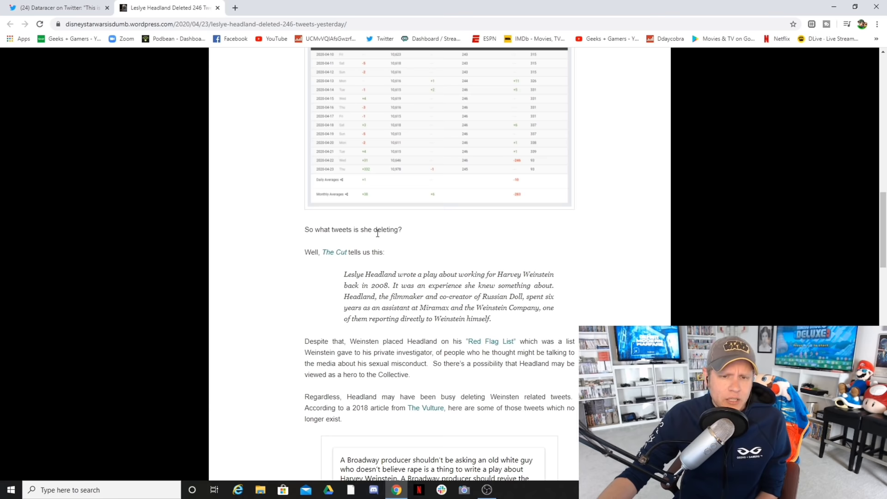
# - Scroll through the Weinstein play passage to the first two deleted February 2018 tweets
pyautogui.scroll(-3)
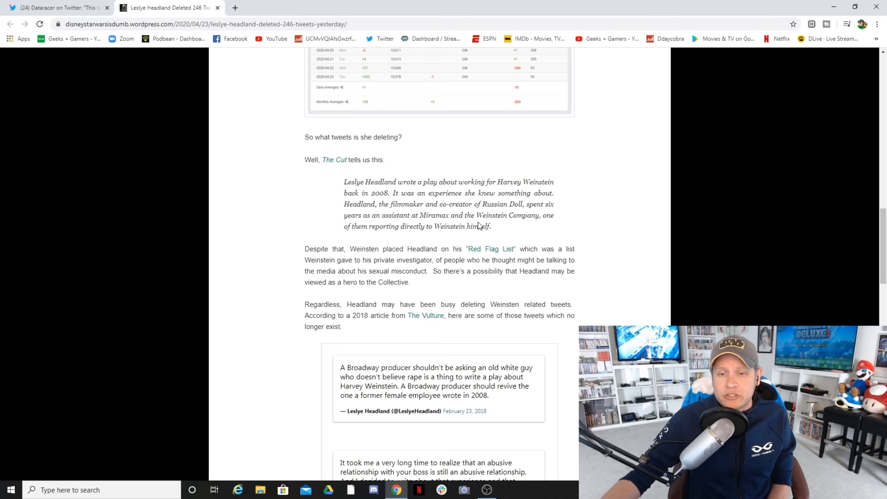
pyautogui.scroll(-3)
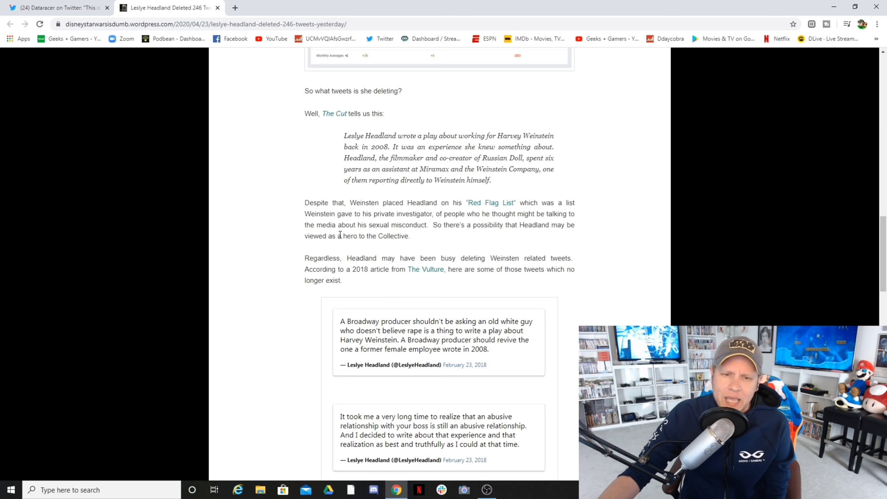
pyautogui.moveTo(332, 247)
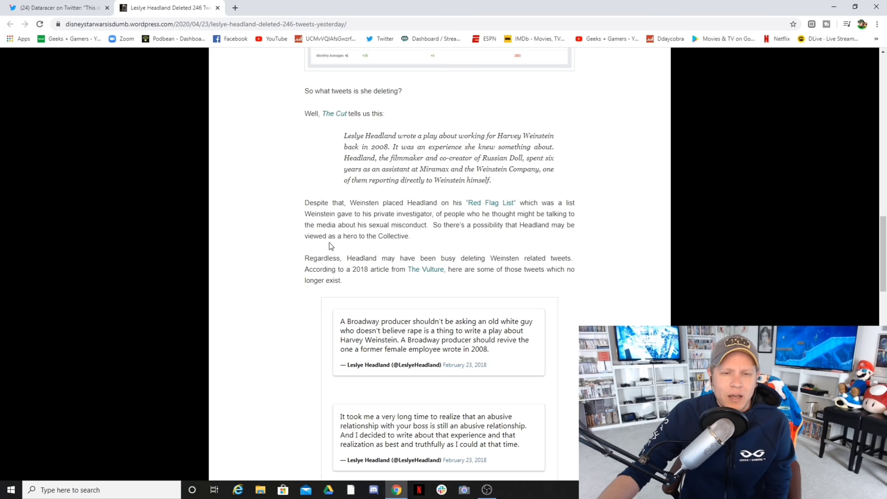
pyautogui.moveTo(519, 236)
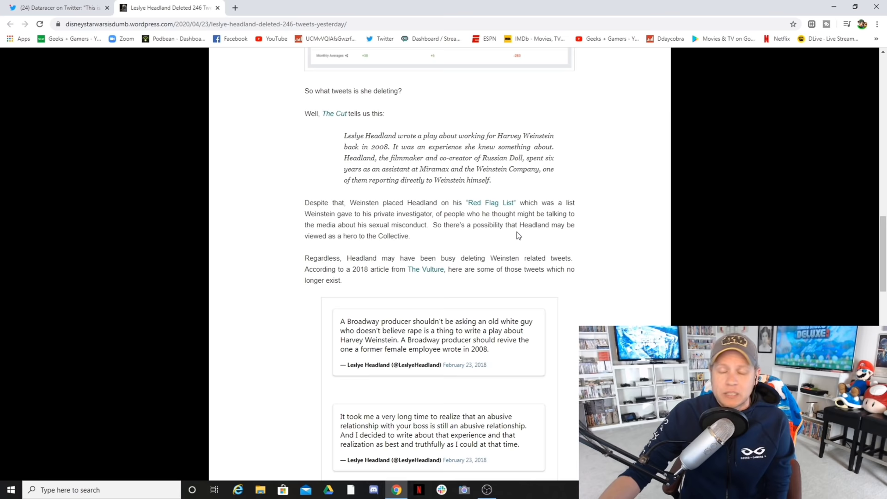
pyautogui.moveTo(512, 236)
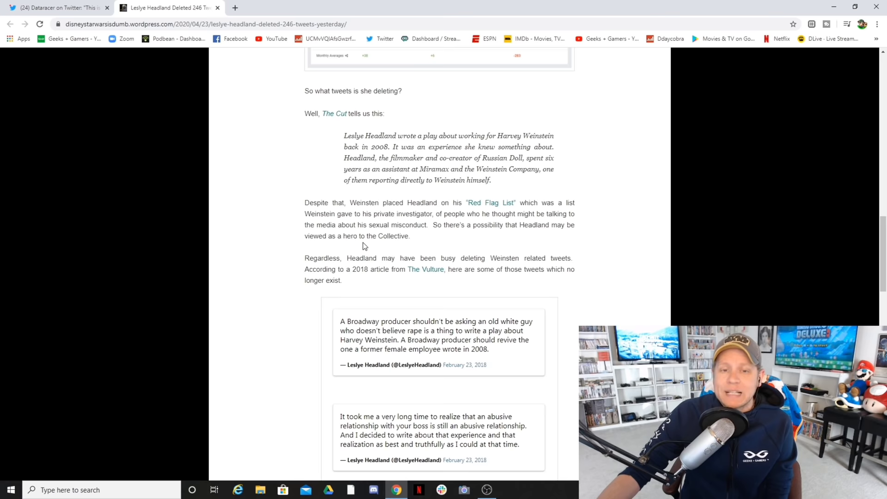
pyautogui.scroll(-3)
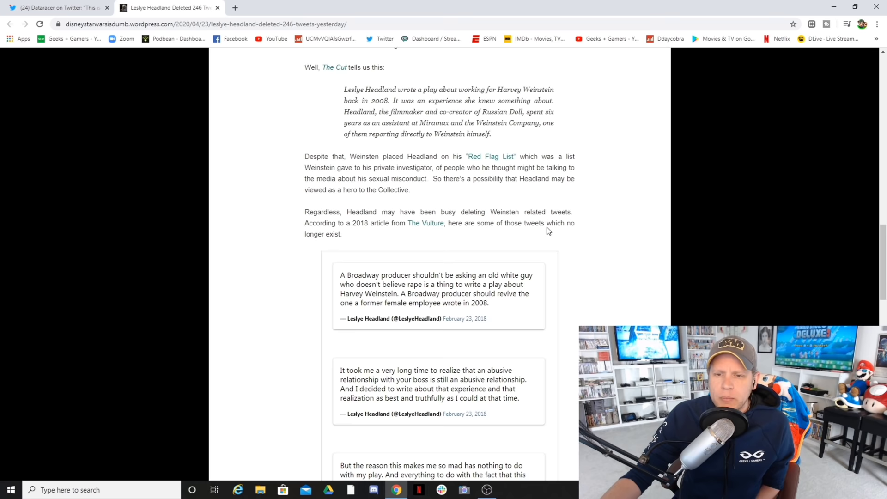
pyautogui.scroll(3)
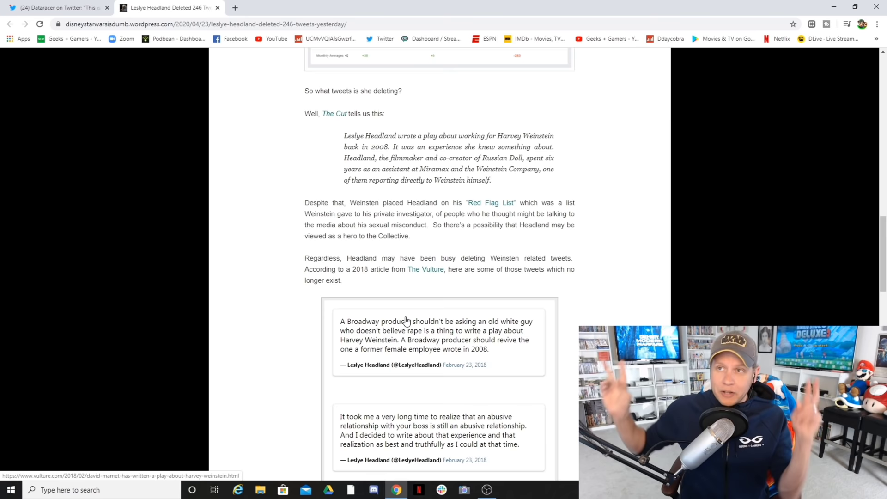
# - Scroll to the third deleted tweet and the closing 'Thanks to Bounding Into Comics' credit
pyautogui.scroll(-3)
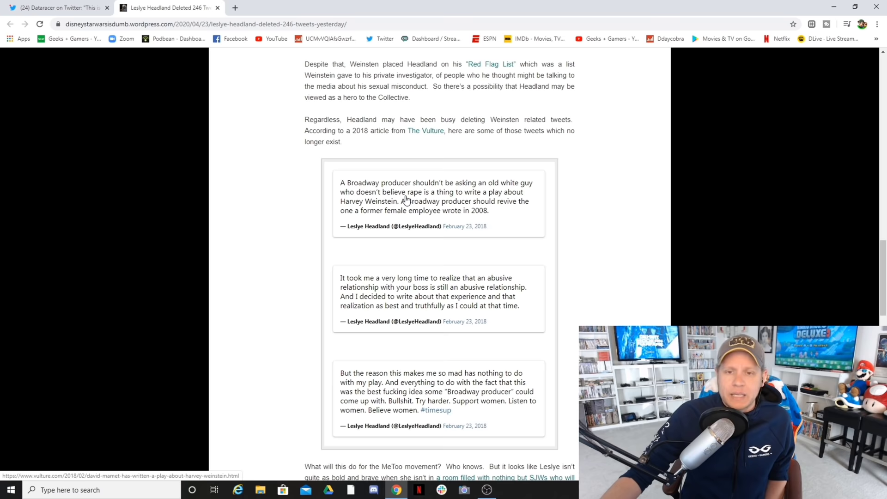
pyautogui.scroll(-3)
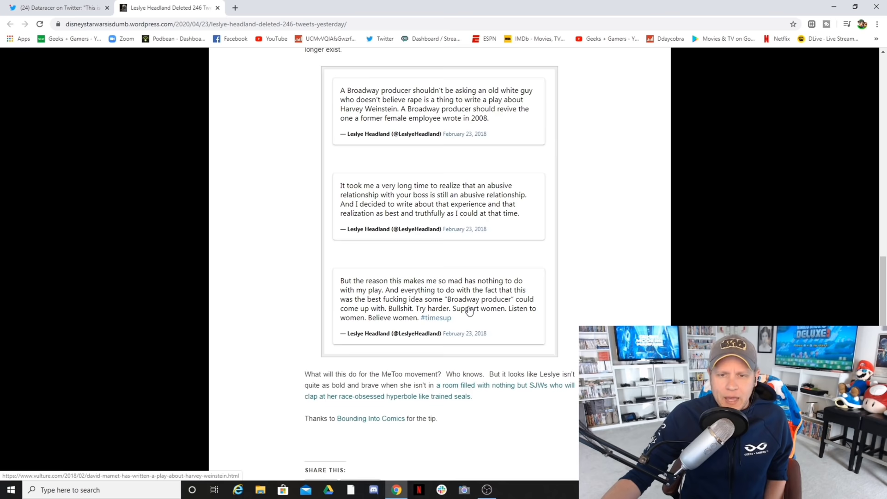
pyautogui.scroll(-3)
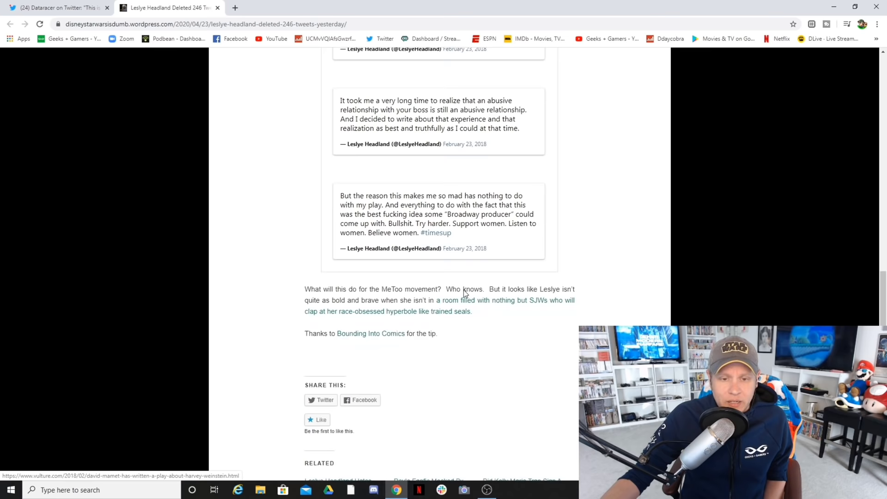
pyautogui.scroll(-3)
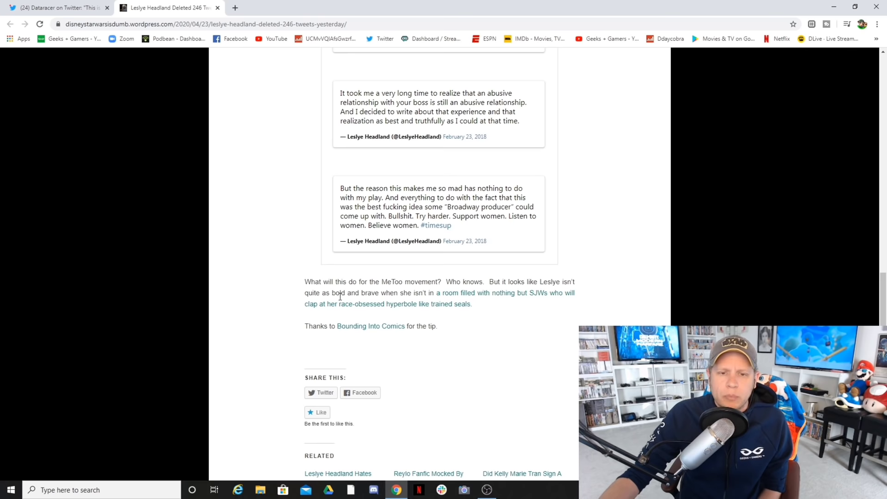
pyautogui.moveTo(483, 292)
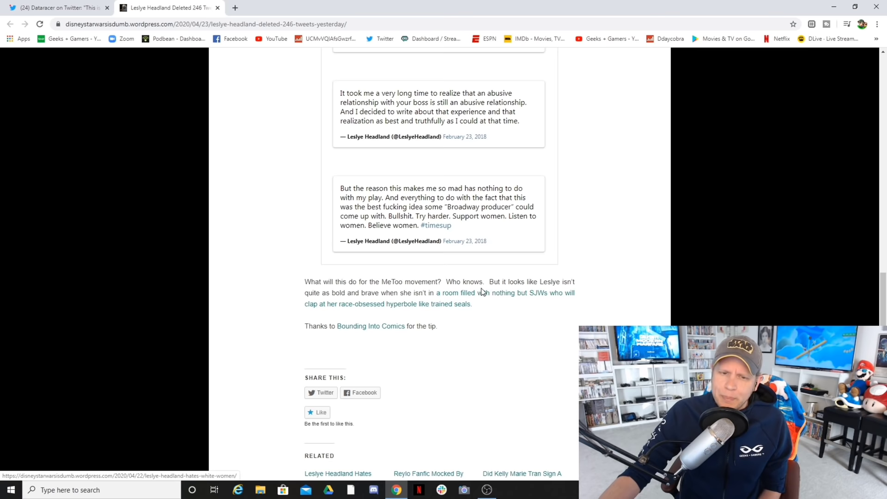
pyautogui.moveTo(381, 328)
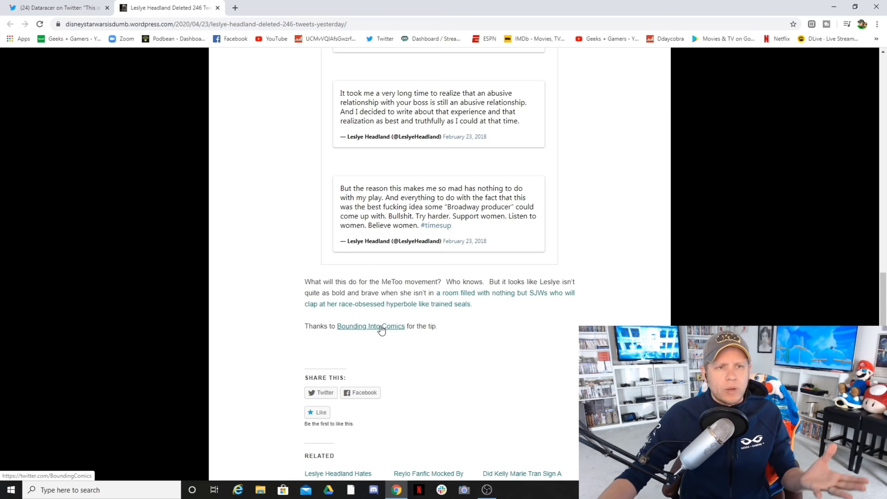
# - Open the Bounding Into Comics Twitter profile, then return to the blog post's top
pyautogui.click(370, 326)
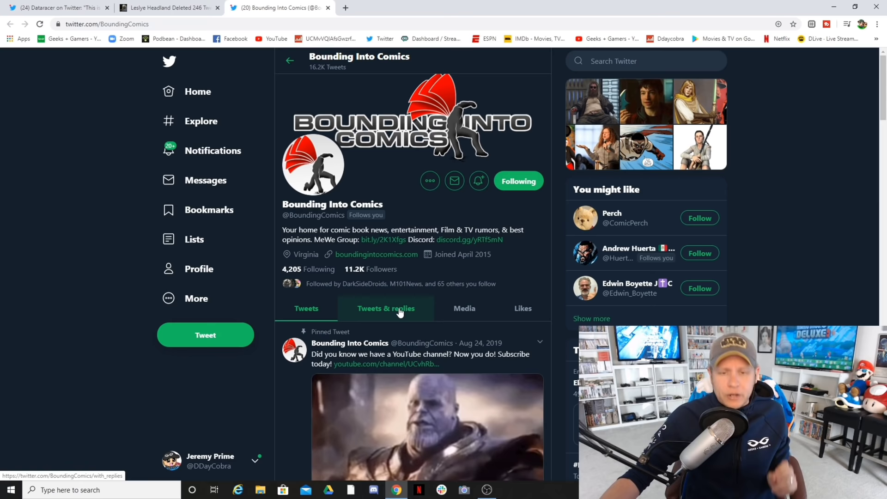
pyautogui.click(167, 7)
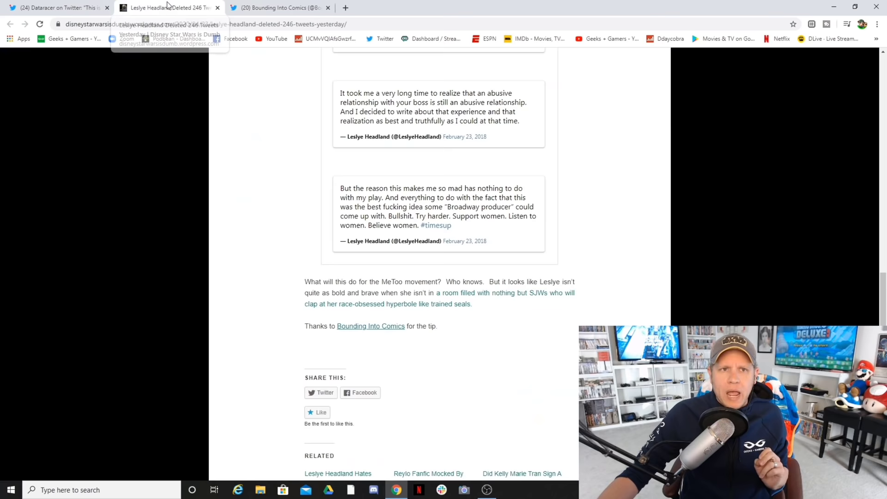
pyautogui.scroll(3)
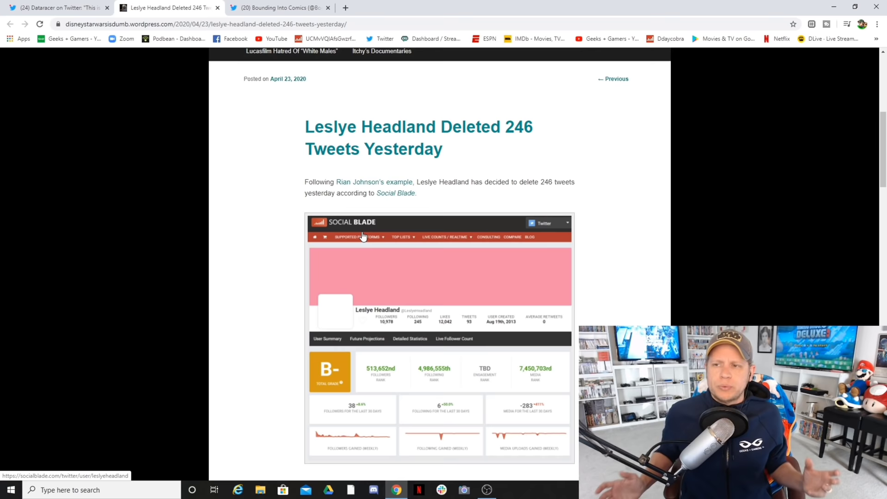